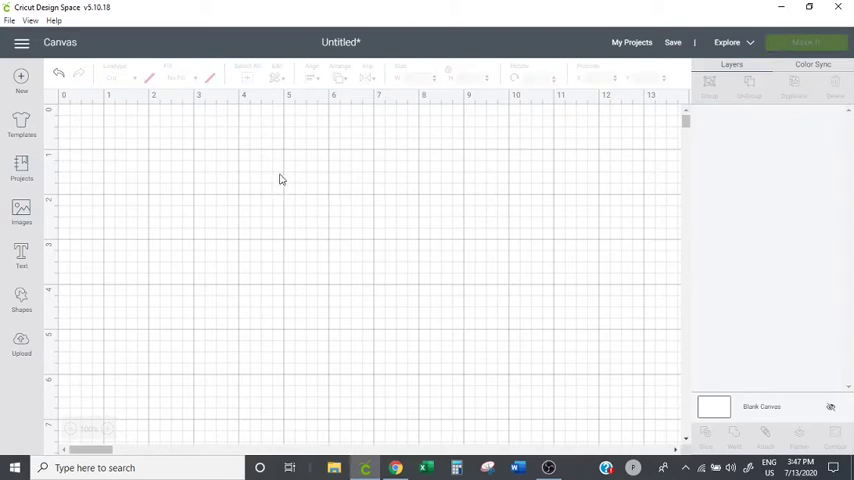
{"action": "mouse_move", "coordinate": [104, 266]}
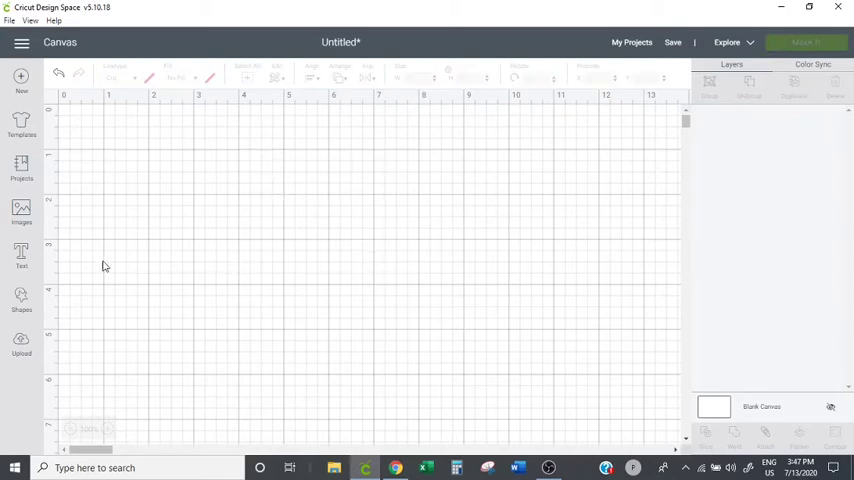
Step: Add a Mahogany Script text object reading 'Beautiful' to the canvas
{"action": "left_click", "coordinate": [21, 255]}
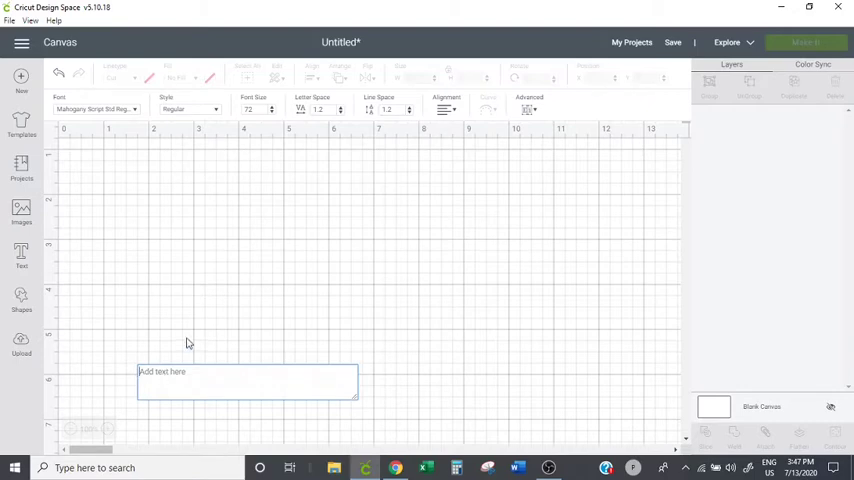
{"action": "type", "text": "Beau"}
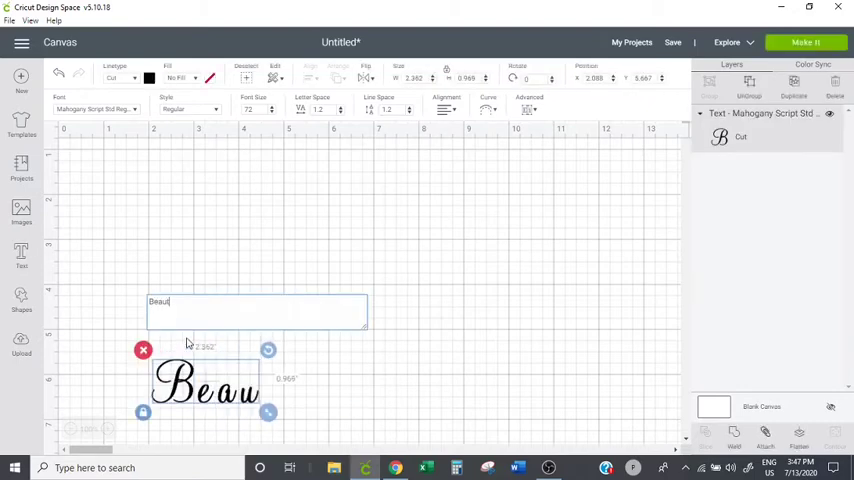
{"action": "type", "text": "tiful"}
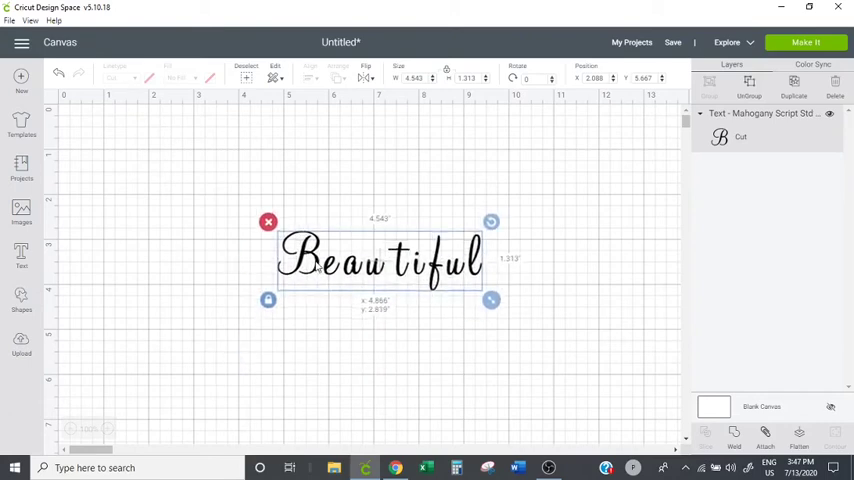
Step: Raise 'Beautiful' slightly and reduce its letter spacing to -0.7
{"action": "left_click_drag", "start_coordinate": [385, 258], "coordinate": [385, 222]}
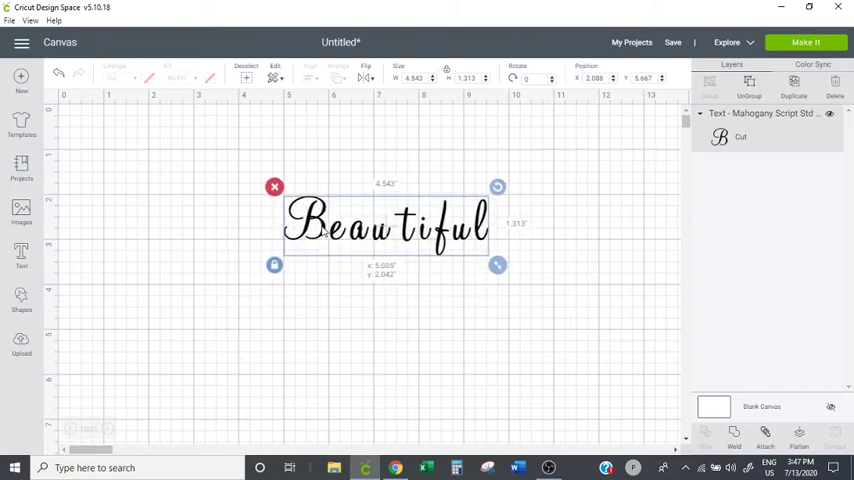
{"action": "double_click", "coordinate": [387, 222]}
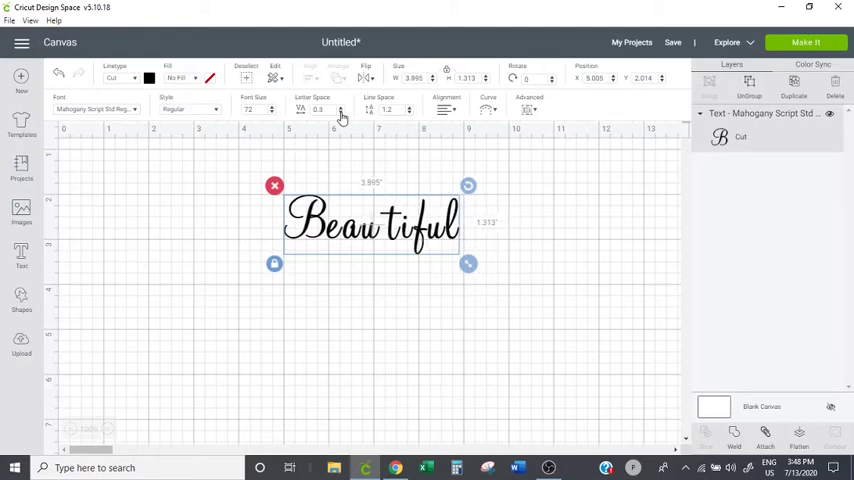
{"action": "left_click", "coordinate": [342, 112]}
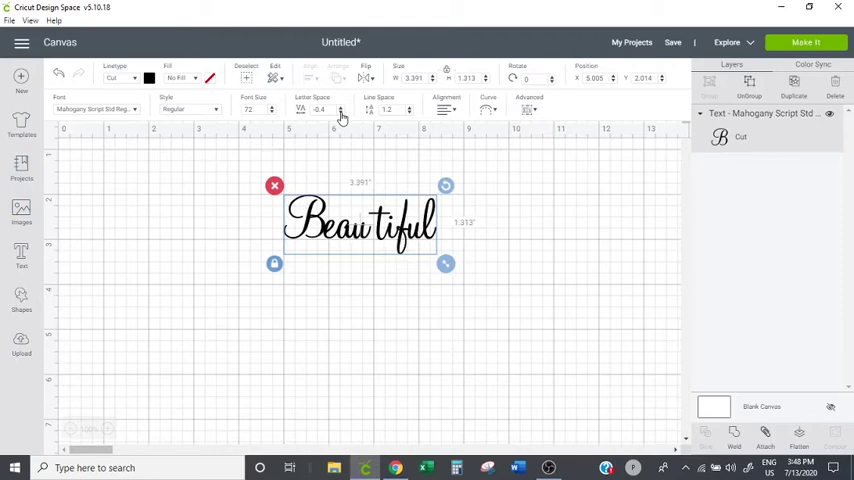
{"action": "left_click", "coordinate": [341, 112]}
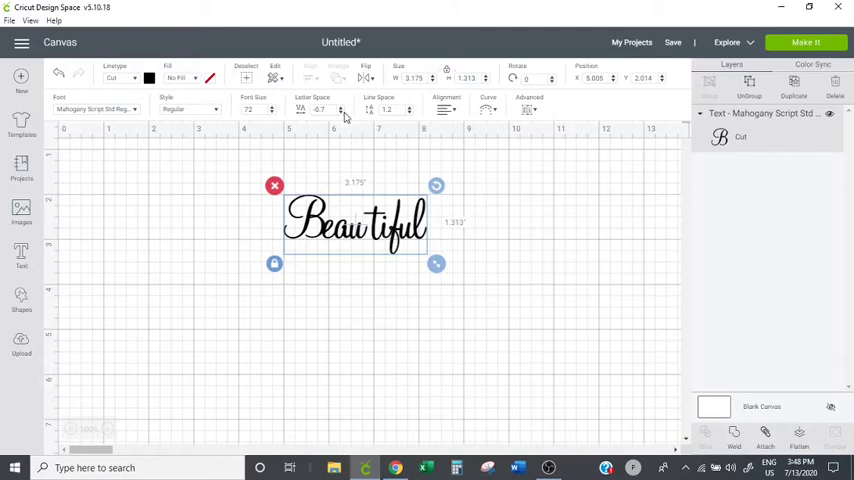
{"action": "mouse_move", "coordinate": [310, 232]}
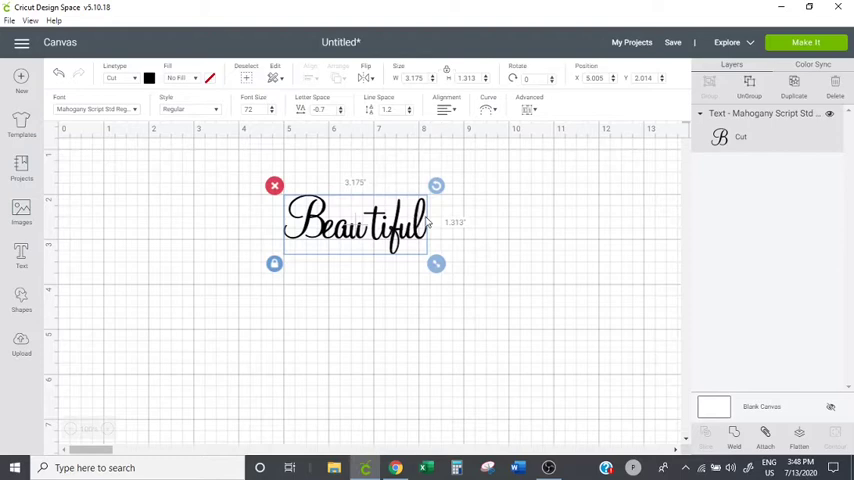
Step: Ungroup 'Beautiful' into letter layers and shift the f, u and l leftward
{"action": "left_click", "coordinate": [749, 83]}
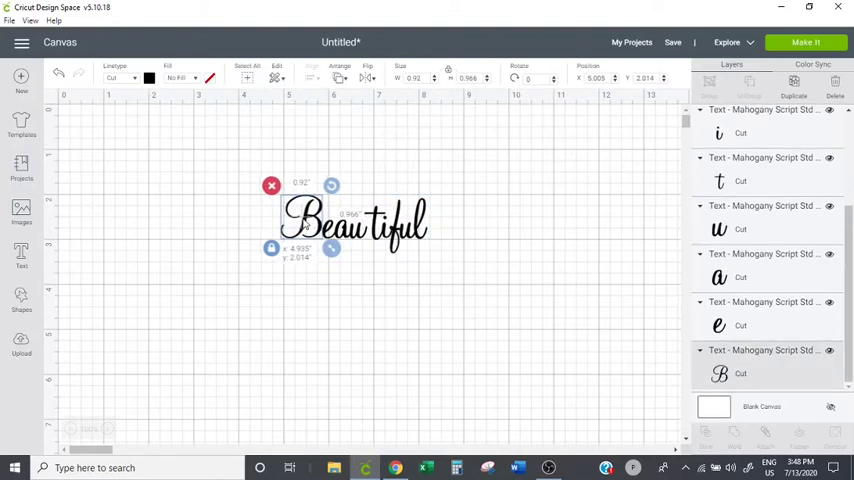
{"action": "left_click", "coordinate": [453, 230]}
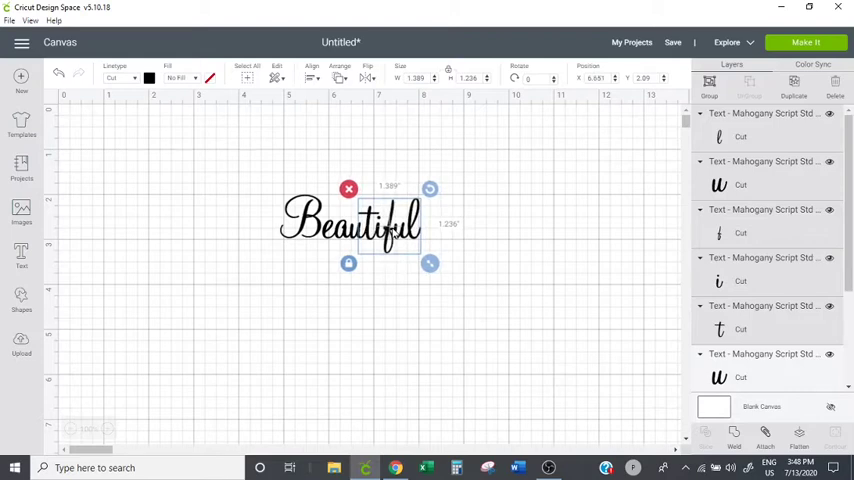
{"action": "left_click", "coordinate": [463, 238]}
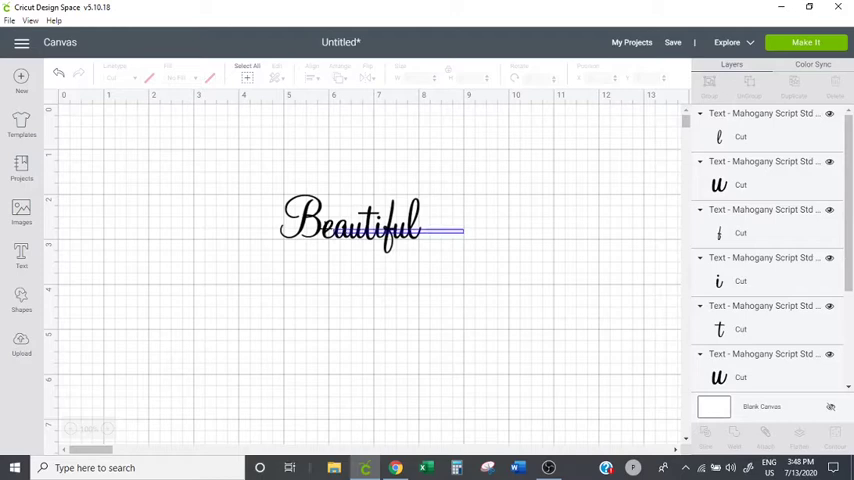
{"action": "left_click", "coordinate": [350, 220]}
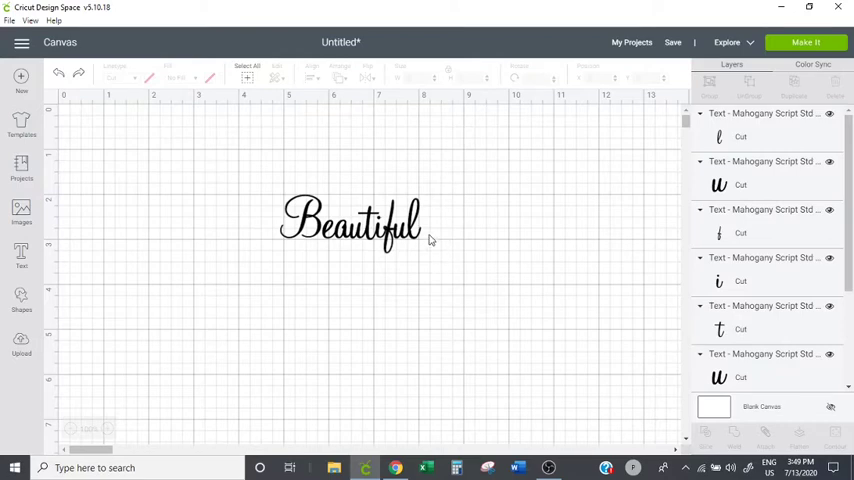
{"action": "left_click", "coordinate": [350, 220]}
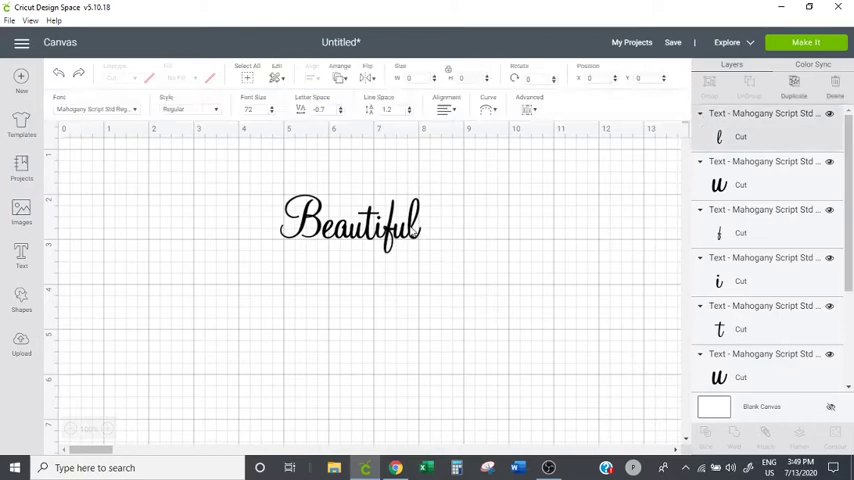
Step: Select the letter l, then all letter layers of 'Beautiful' (about 3.15 × 1.31 in)
{"action": "left_click", "coordinate": [350, 220]}
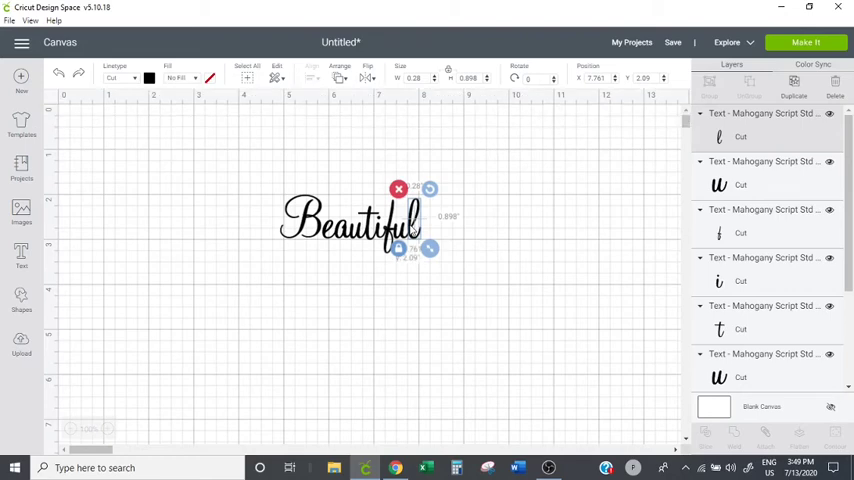
{"action": "left_click", "coordinate": [475, 238]}
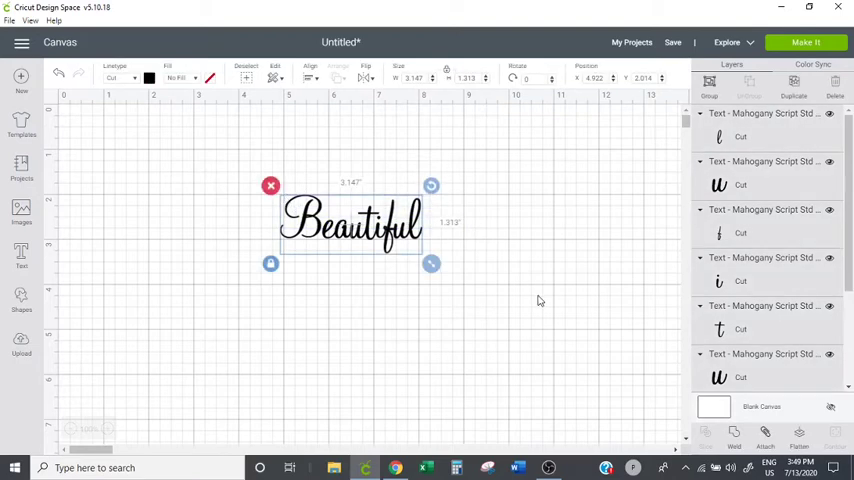
{"action": "mouse_move", "coordinate": [735, 437]}
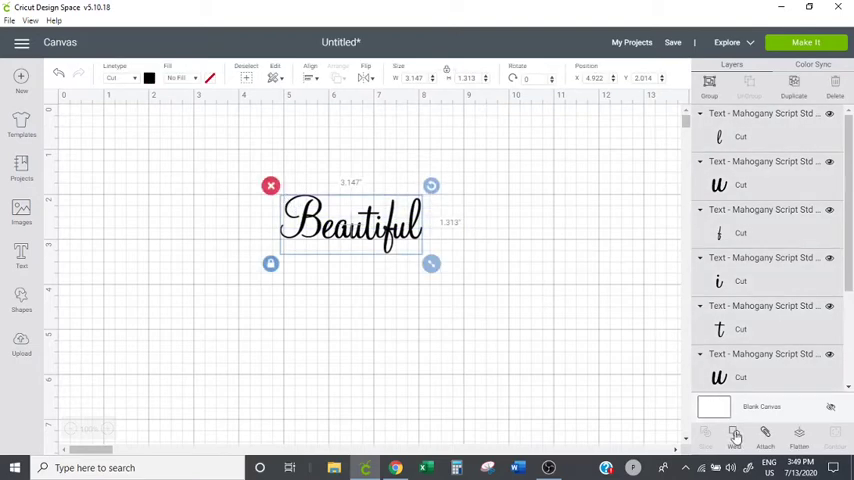
Step: Weld the selected letters of 'Beautiful' into one combined cut shape
{"action": "left_click", "coordinate": [735, 435]}
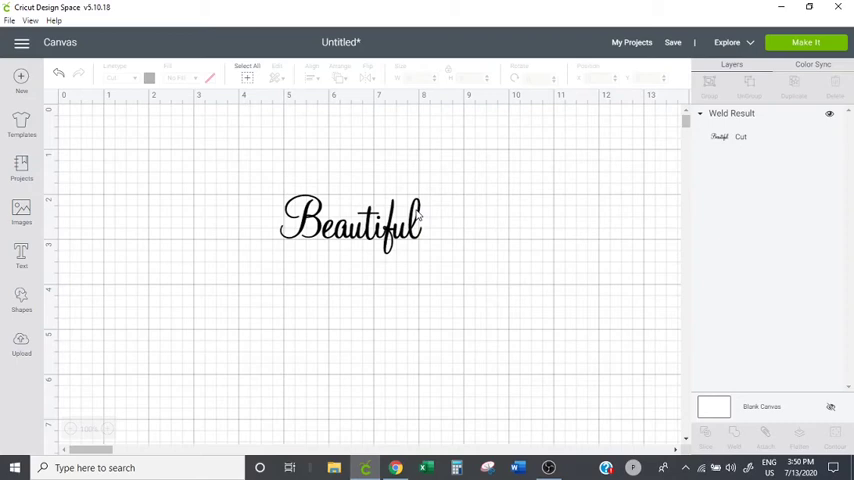
{"action": "mouse_move", "coordinate": [408, 197]}
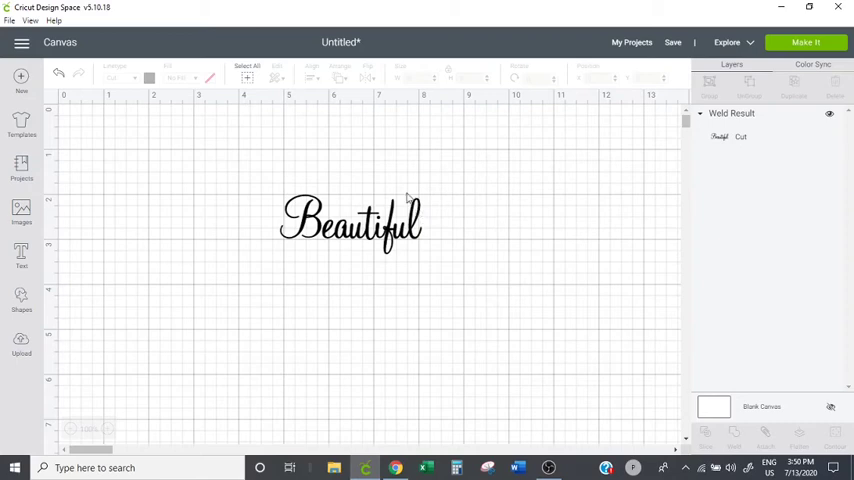
{"action": "mouse_move", "coordinate": [571, 190]}
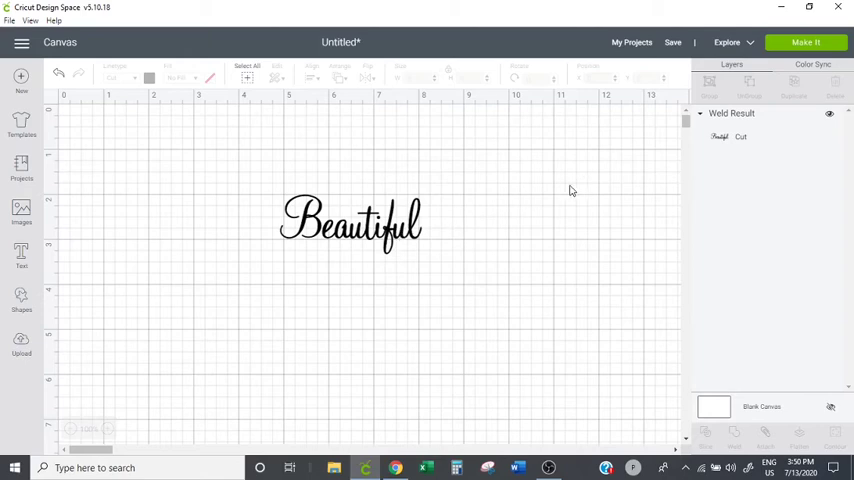
{"action": "mouse_move", "coordinate": [428, 232]}
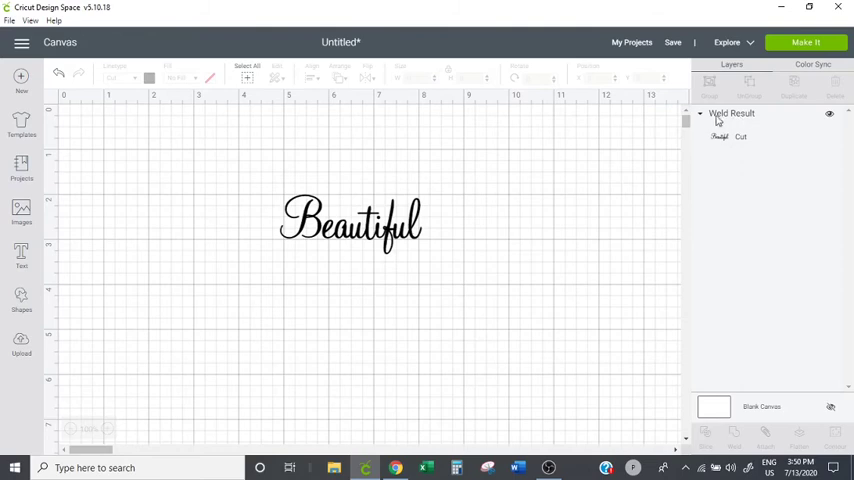
{"action": "mouse_move", "coordinate": [716, 120]}
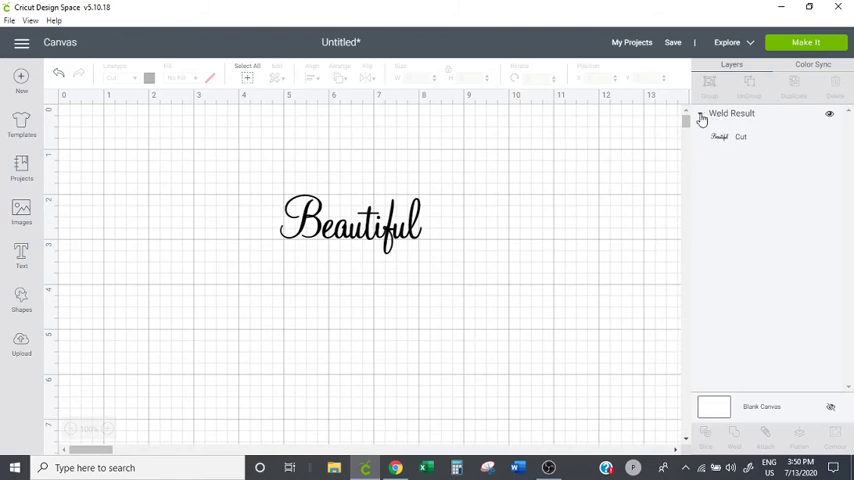
Step: Open the context menu of the Weld Result layer for 'Beautiful'
{"action": "right_click", "coordinate": [350, 222]}
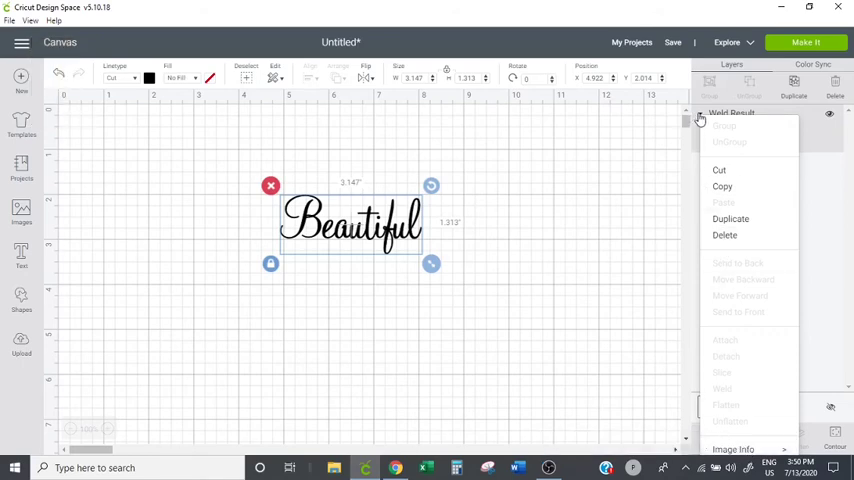
{"action": "mouse_move", "coordinate": [702, 119]}
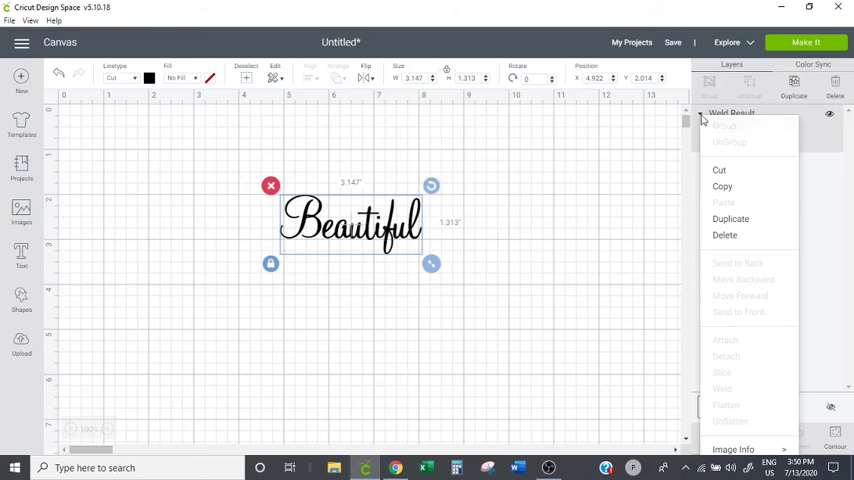